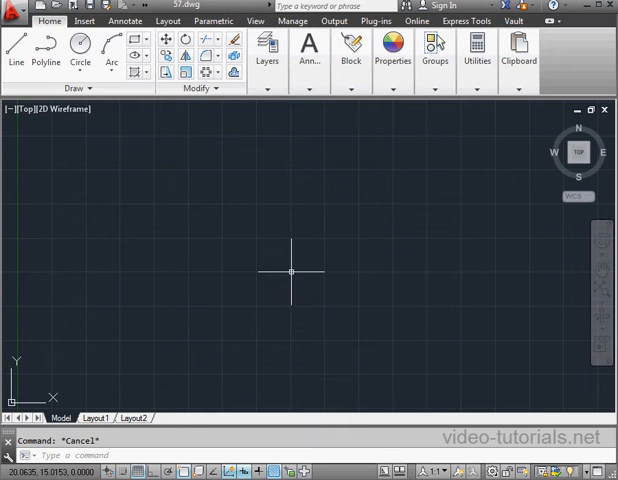
pyautogui.moveTo(220, 214)
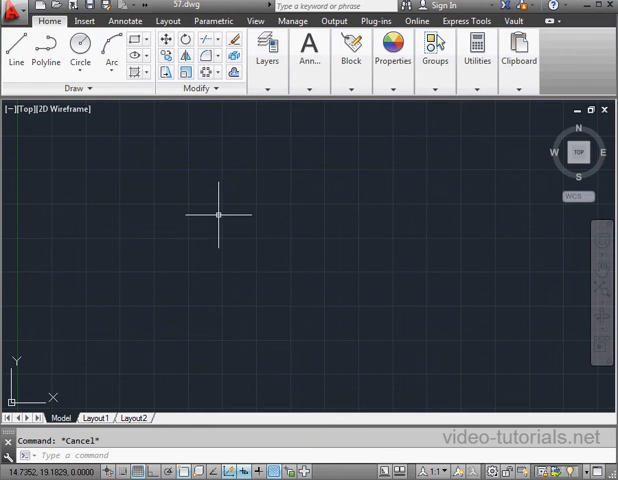
# Draw the outer circle centred at 20,12 with radius 10.
pyautogui.click(80, 56)
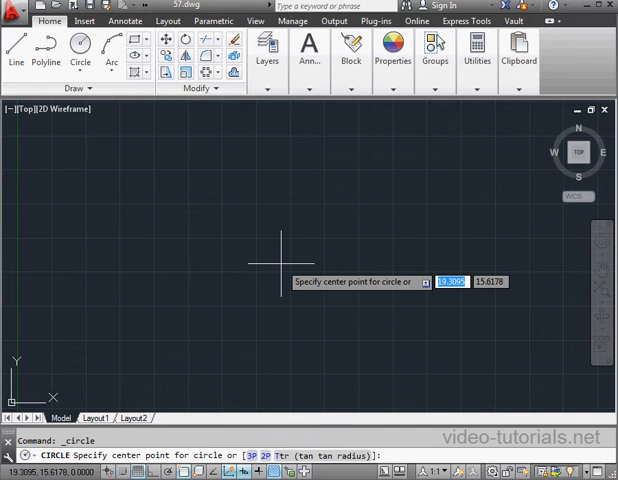
pyautogui.write('20')
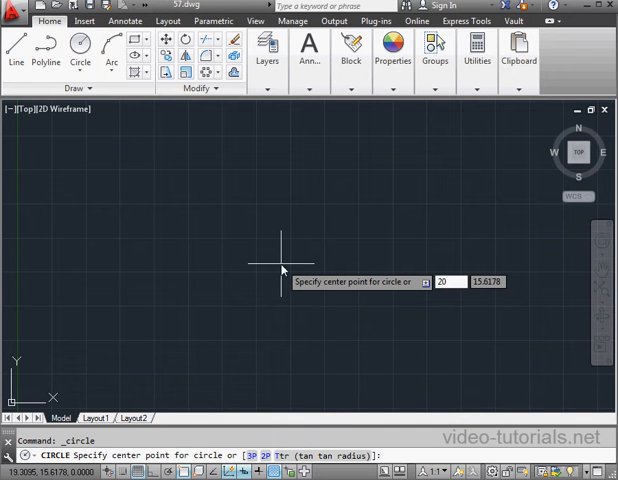
pyautogui.write('12')
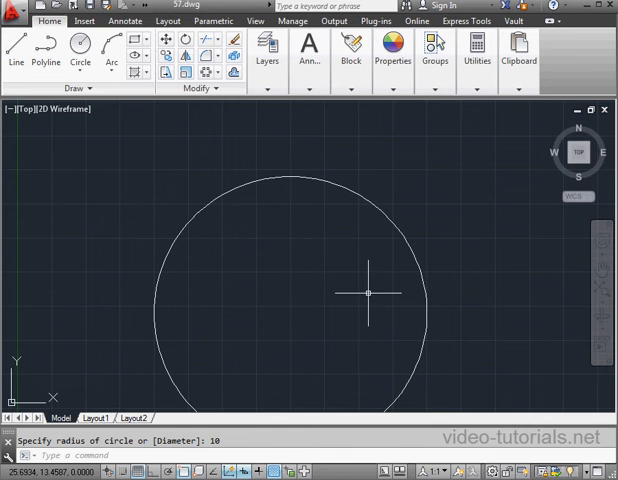
pyautogui.moveTo(350, 302)
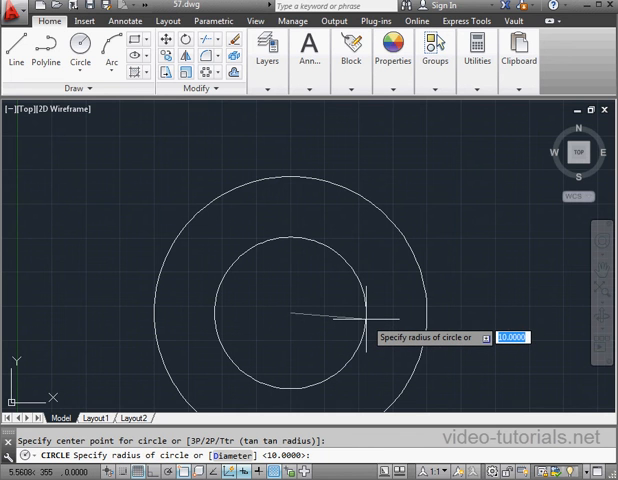
# Draw a concentric inner circle of radius 7 at the same centre.
pyautogui.write('7')
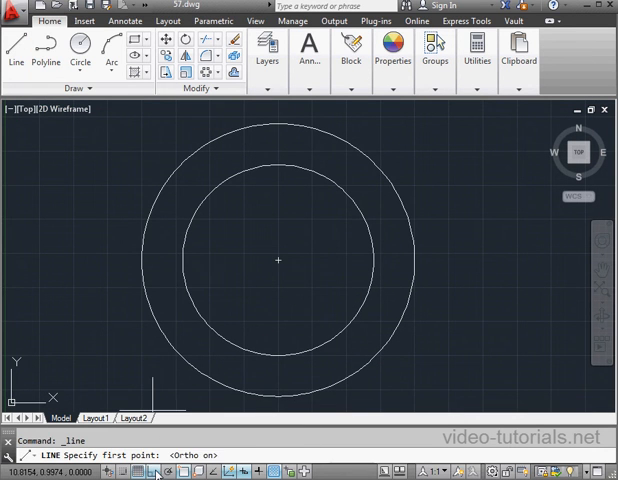
# Draw a vertical line from the shared centre up past the outer circle.
pyautogui.click(276, 260)
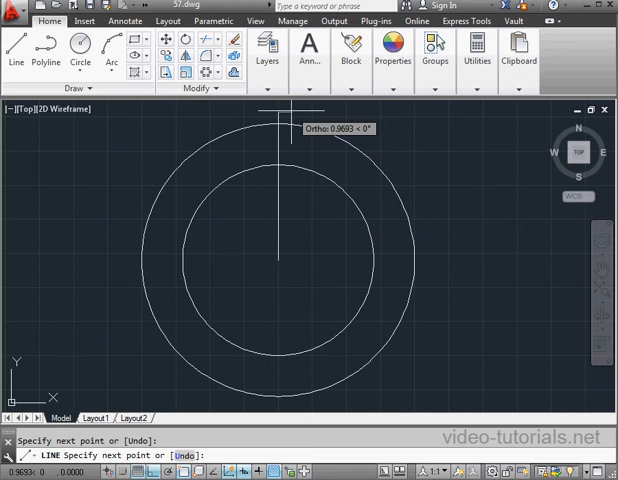
pyautogui.moveTo(292, 120)
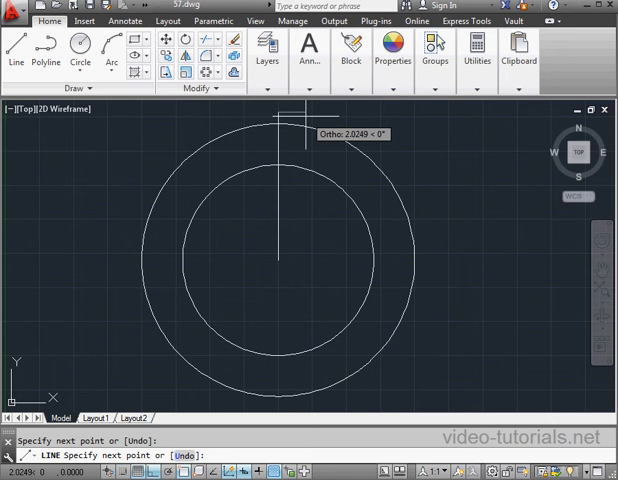
pyautogui.press('Escape')
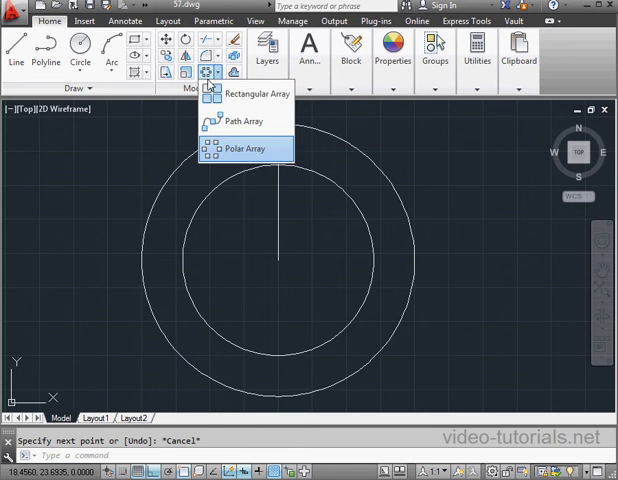
# Polar-array the vertical line about the centre with a 120 fill angle.
pyautogui.click(244, 148)
pyautogui.write('3')
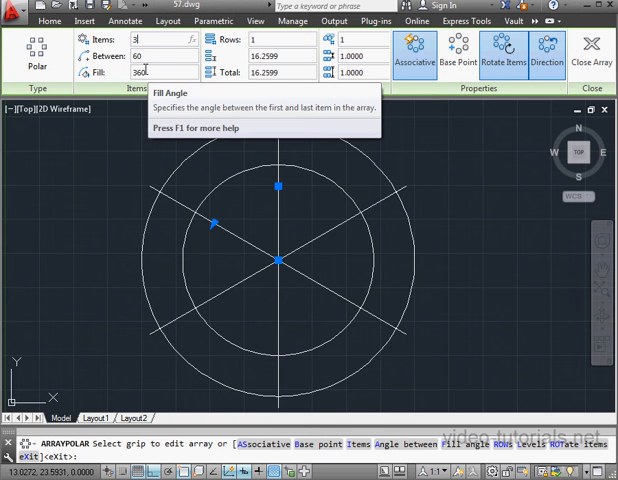
pyautogui.write('120')
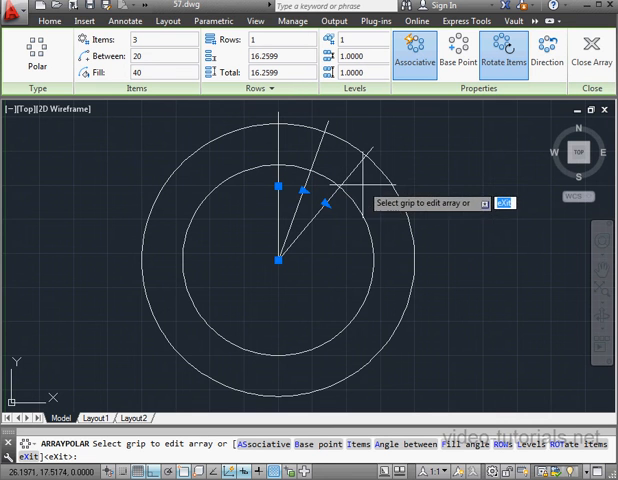
pyautogui.moveTo(416, 52)
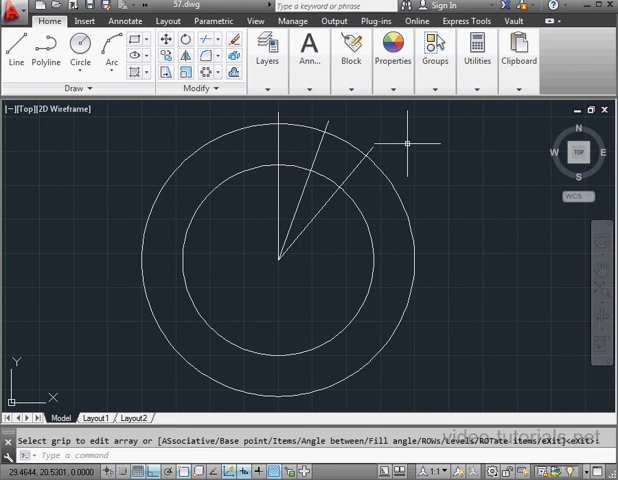
pyautogui.moveTo(404, 144)
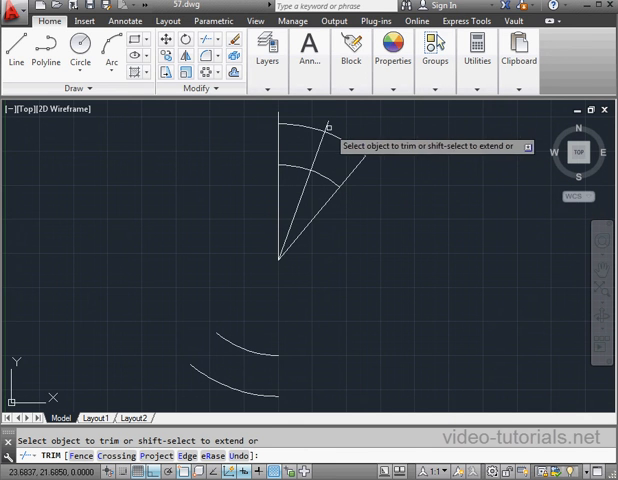
# Trim away the excess lines and arc pieces, leaving a single tooth outline.
pyautogui.click(320, 128)
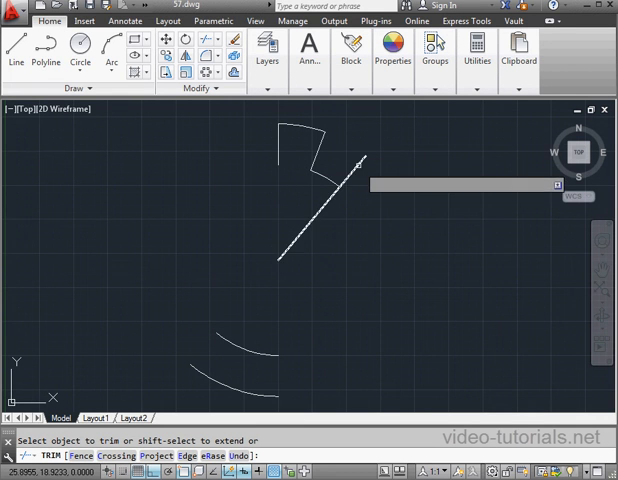
pyautogui.click(360, 162)
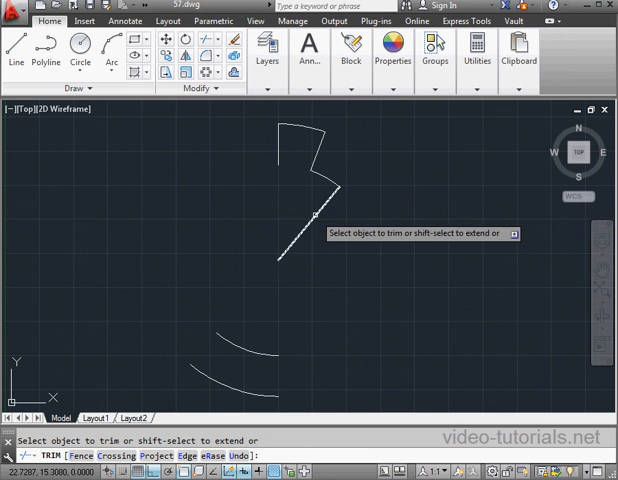
pyautogui.click(312, 216)
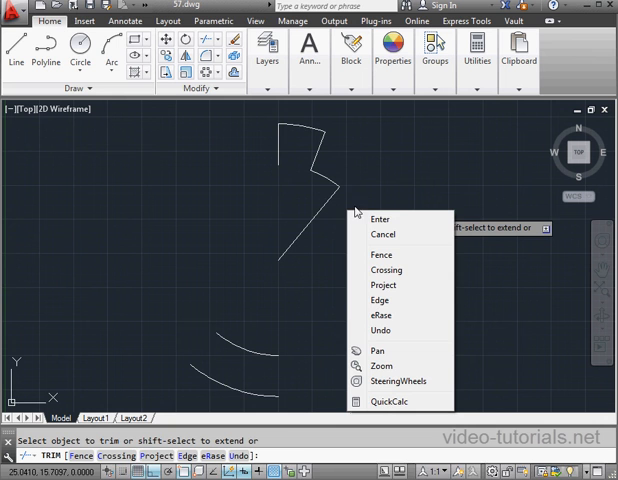
pyautogui.click(380, 316)
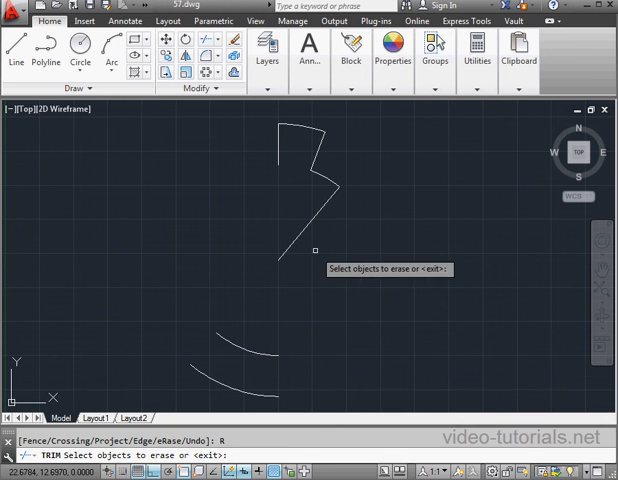
pyautogui.click(256, 350)
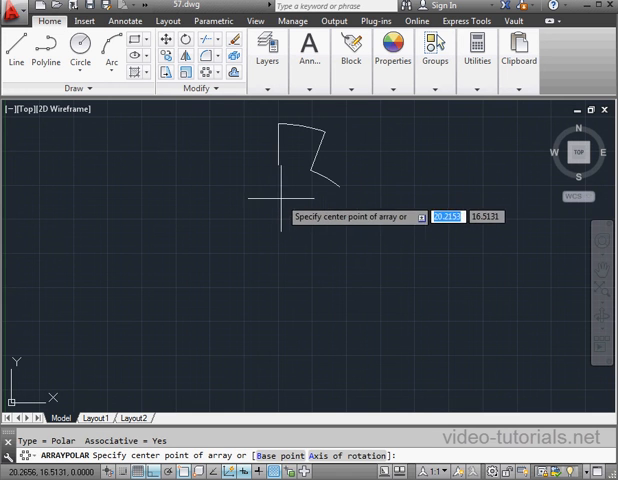
pyautogui.moveTo(324, 180)
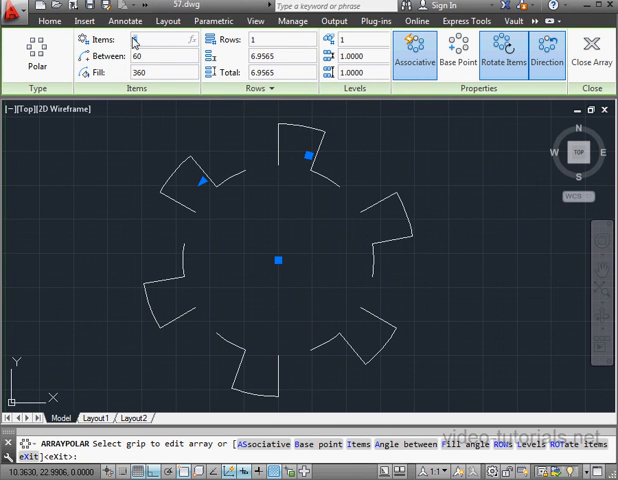
# Polar-array the tooth around the gear centre over 360 degrees to complete the outline.
pyautogui.write('36')
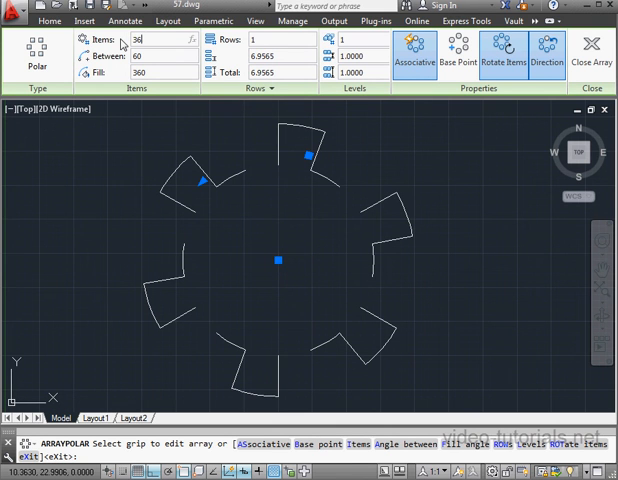
pyautogui.write('360/4')
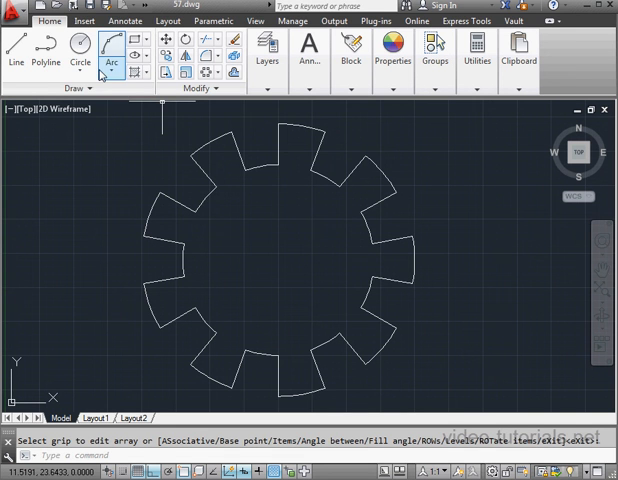
# Draw the centre hole as a radius 1 circle at the gear centre.
pyautogui.click(80, 58)
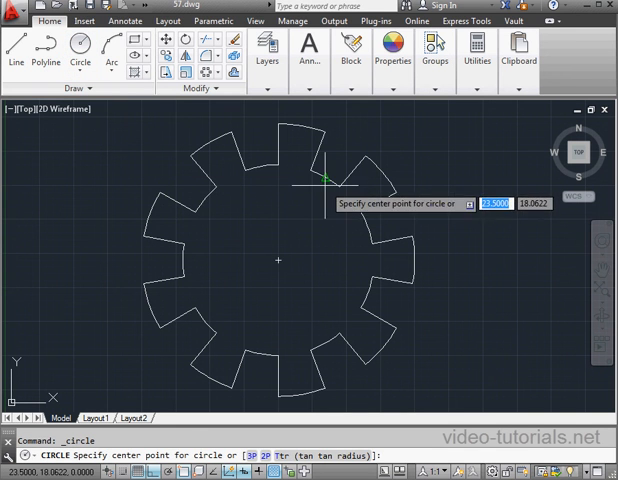
pyautogui.click(280, 260)
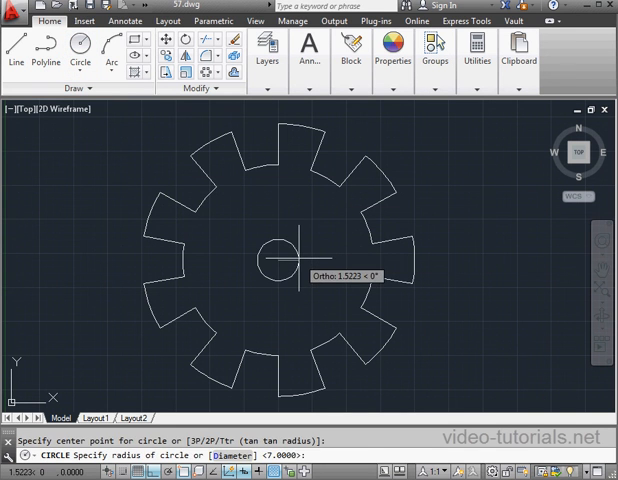
pyautogui.write('1')
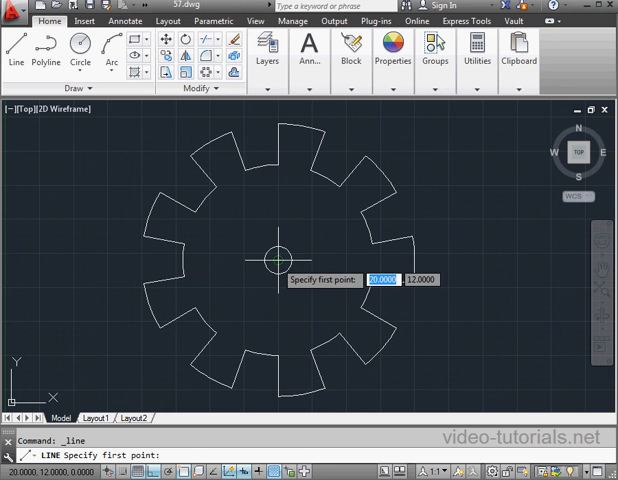
# Draw a 3-unit guide line up from the centre and a 0.5-radius hole at its end.
pyautogui.click(278, 260)
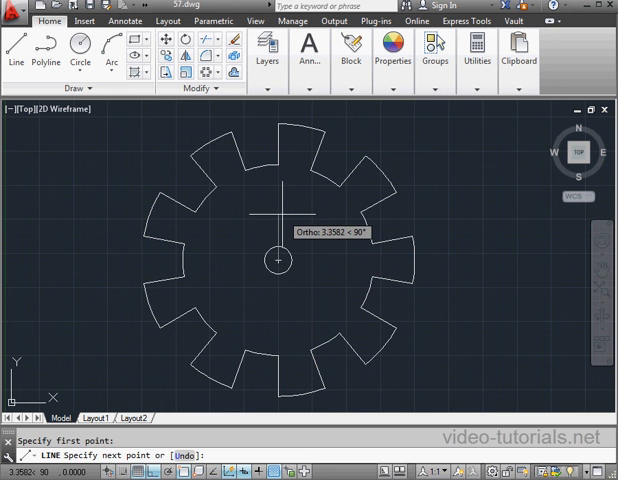
pyautogui.write('3')
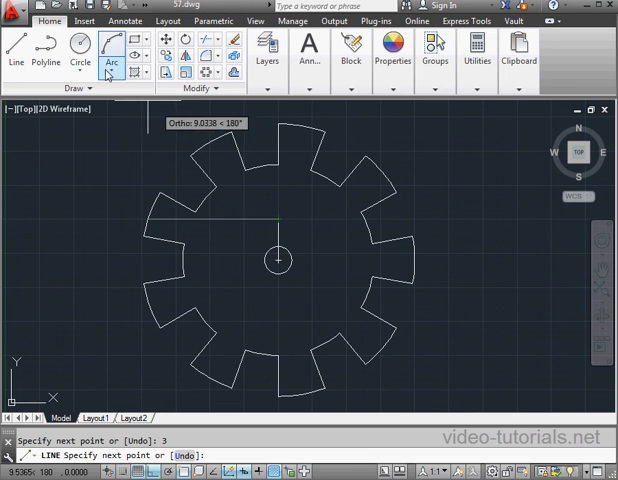
pyautogui.click(80, 50)
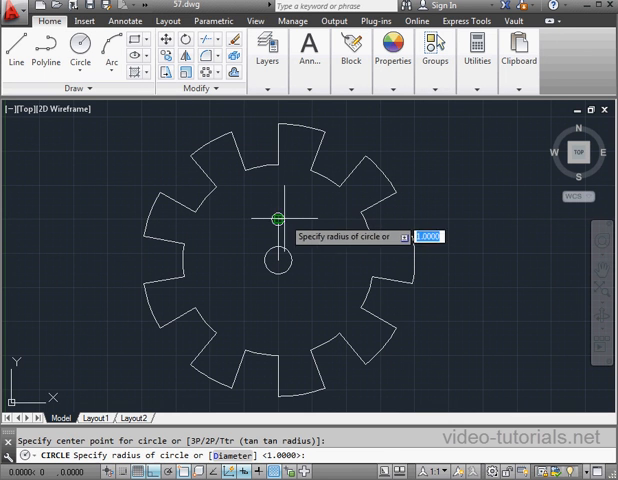
pyautogui.write('.5')
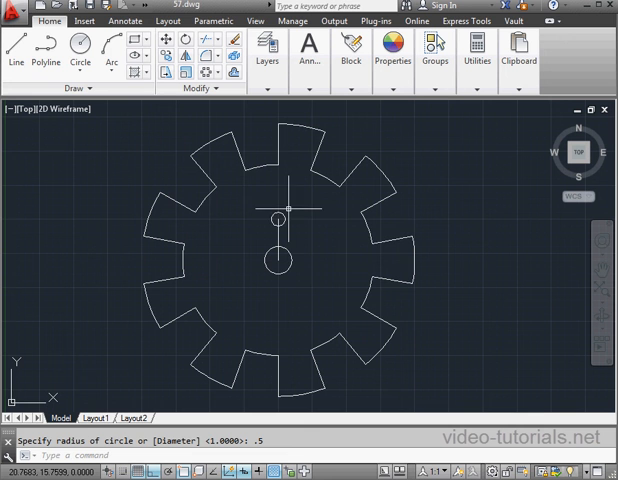
pyautogui.moveTo(288, 196)
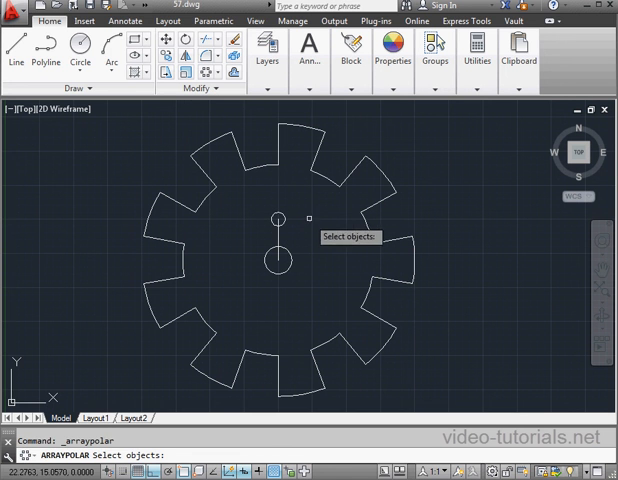
# Polar-array the small hole around the centre to make three holes.
pyautogui.click(276, 218)
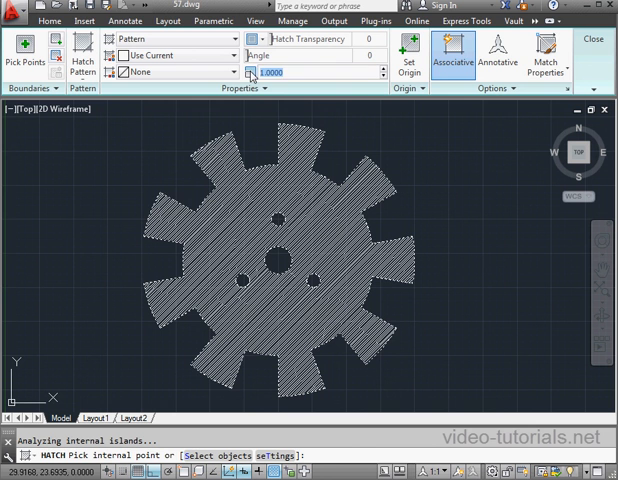
# Hatch the gear body with ANSI31 diagonal lines at scale 5, leaving the holes empty.
pyautogui.write('5.0000')
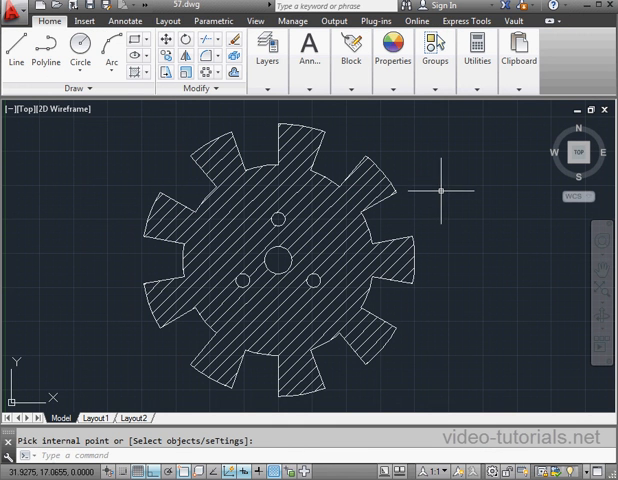
pyautogui.moveTo(432, 188)
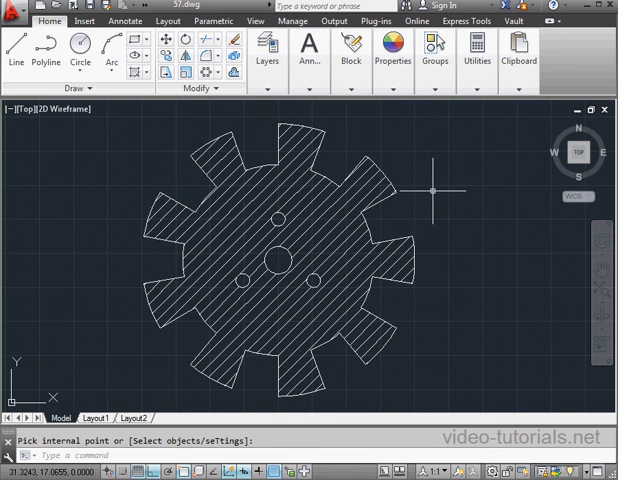